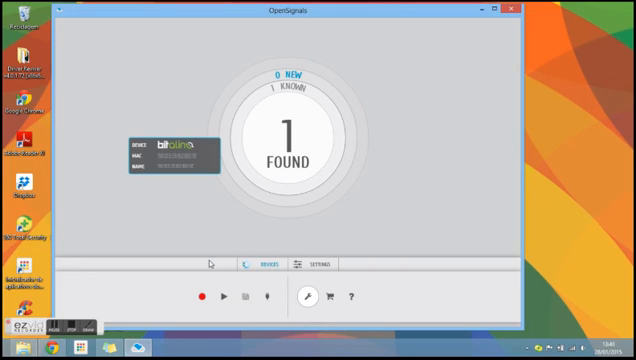
Enable BITalino channel 4 as accelerometer at 1000 Hz and start live recording
{"action": "left_click", "coordinate": [180, 150]}
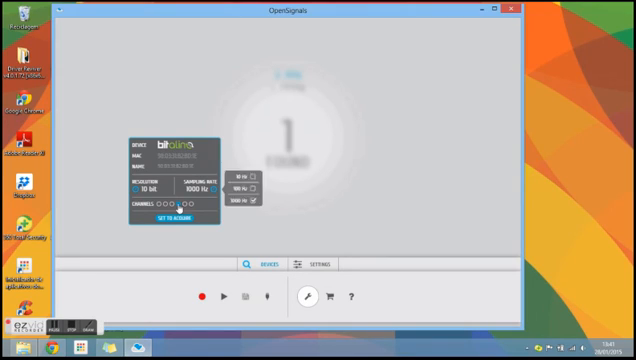
{"action": "left_click", "coordinate": [150, 205]}
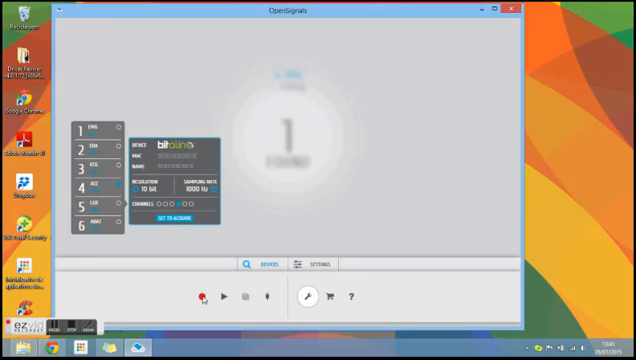
{"action": "left_click", "coordinate": [177, 221]}
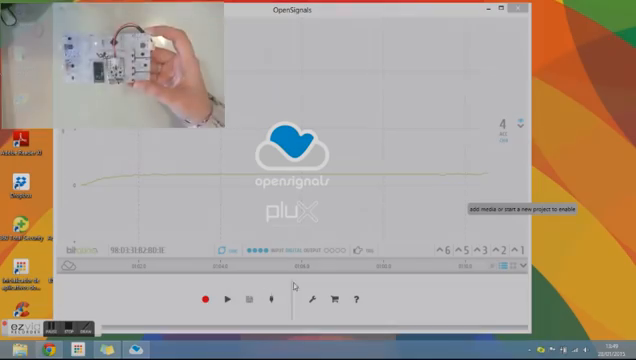